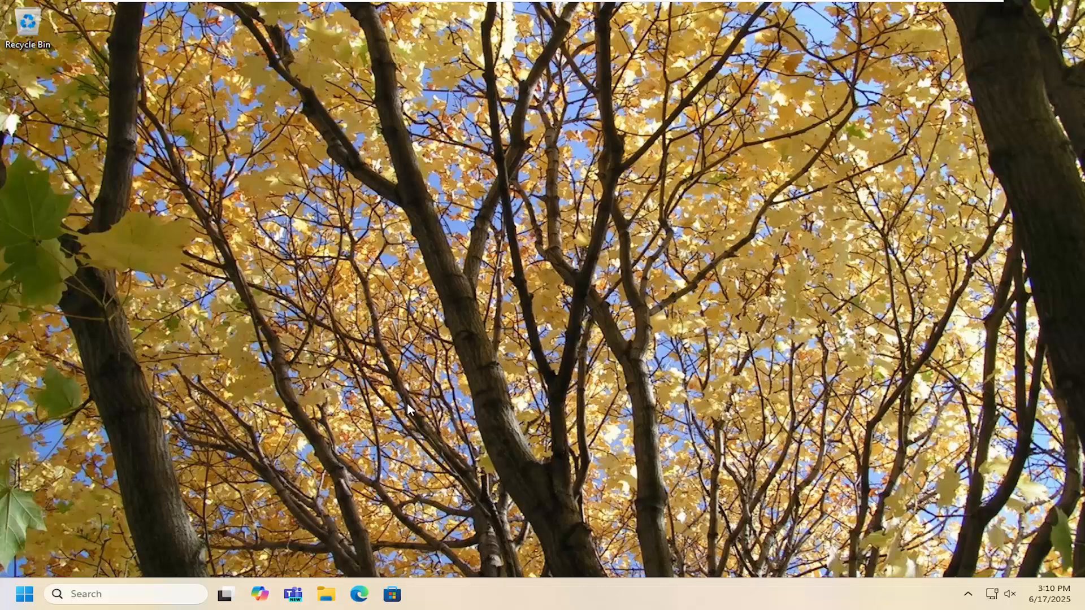
- Search Google for 'canon maxify gx2020 software' in the Edge browser
{"action": "left_click", "coordinate": [358, 593]}
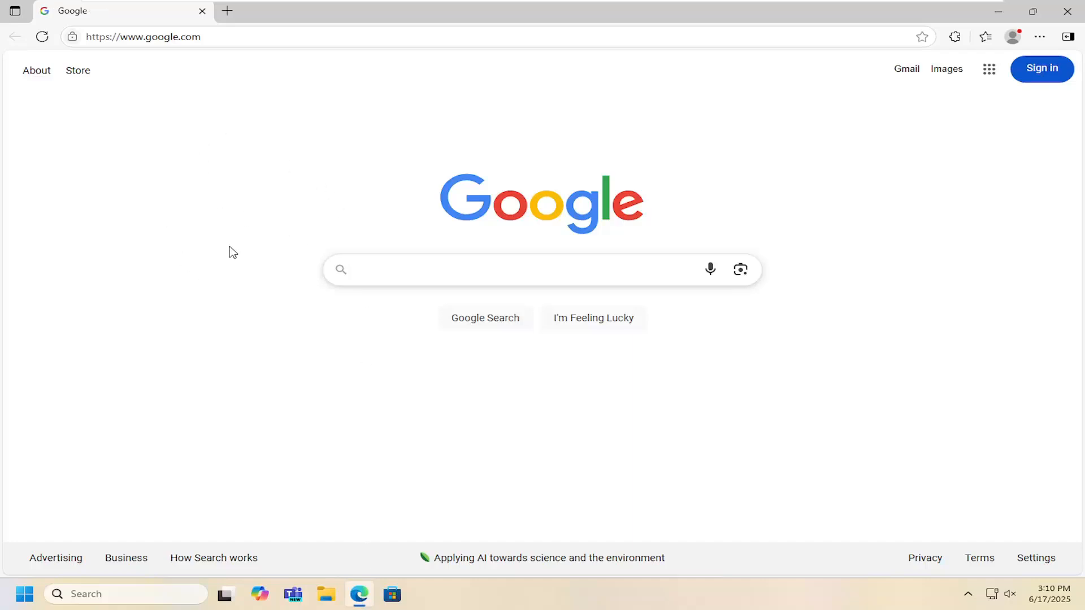
{"action": "mouse_move", "coordinate": [295, 506]}
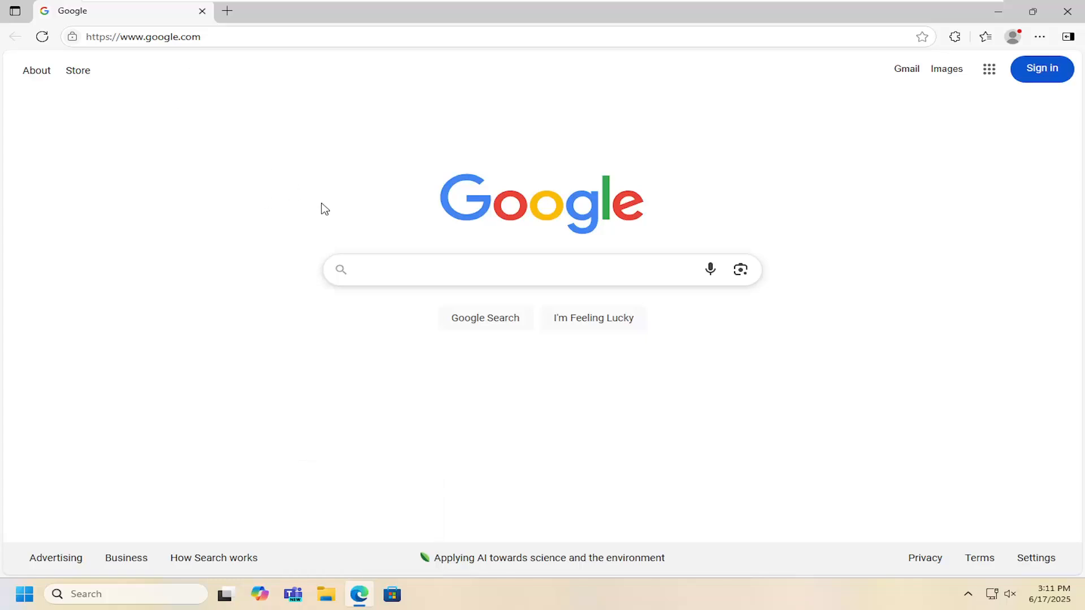
{"action": "left_click", "coordinate": [541, 269]}
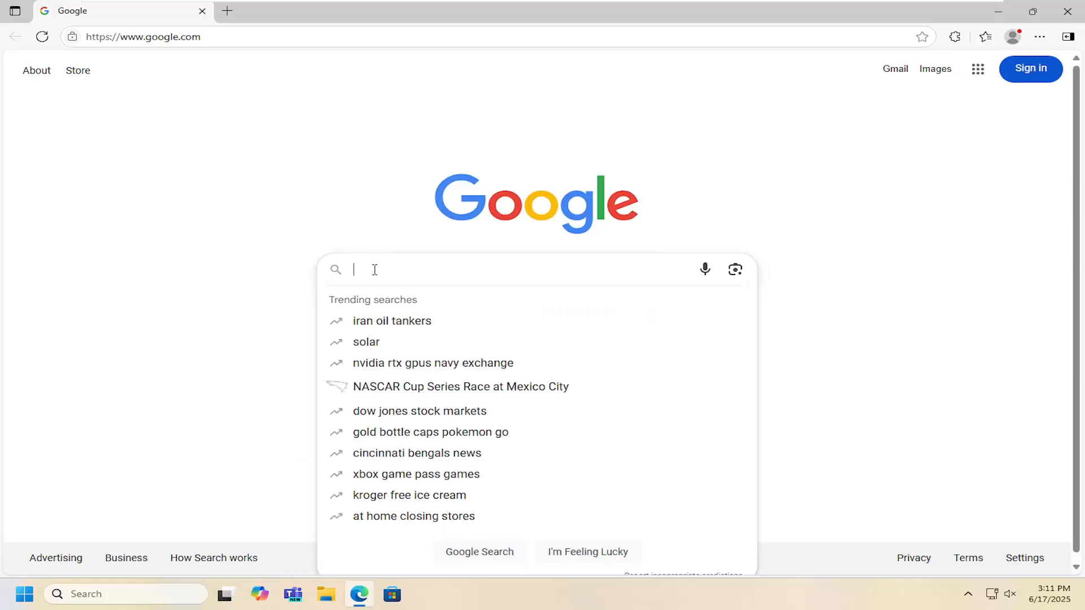
{"action": "type", "text": "canon maxify"}
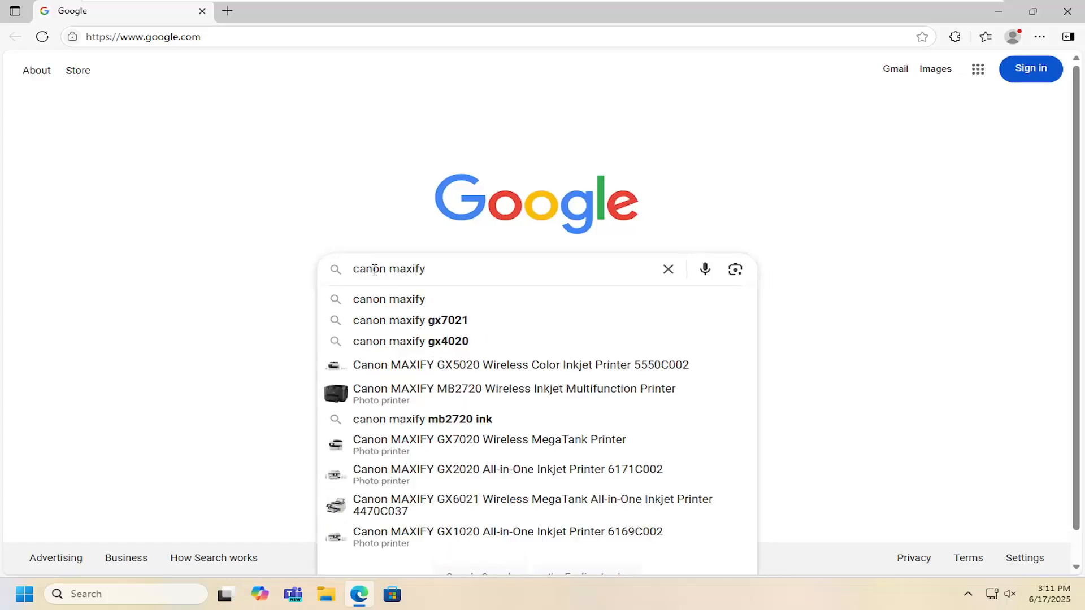
{"action": "type", "text": "gx2020 software"}
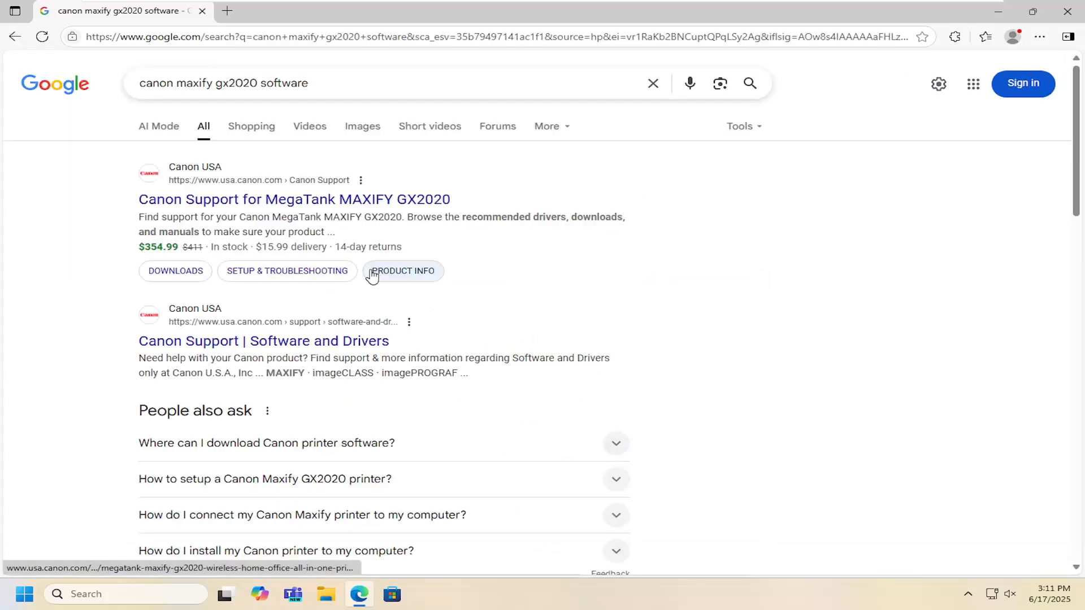
{"action": "mouse_move", "coordinate": [169, 211]}
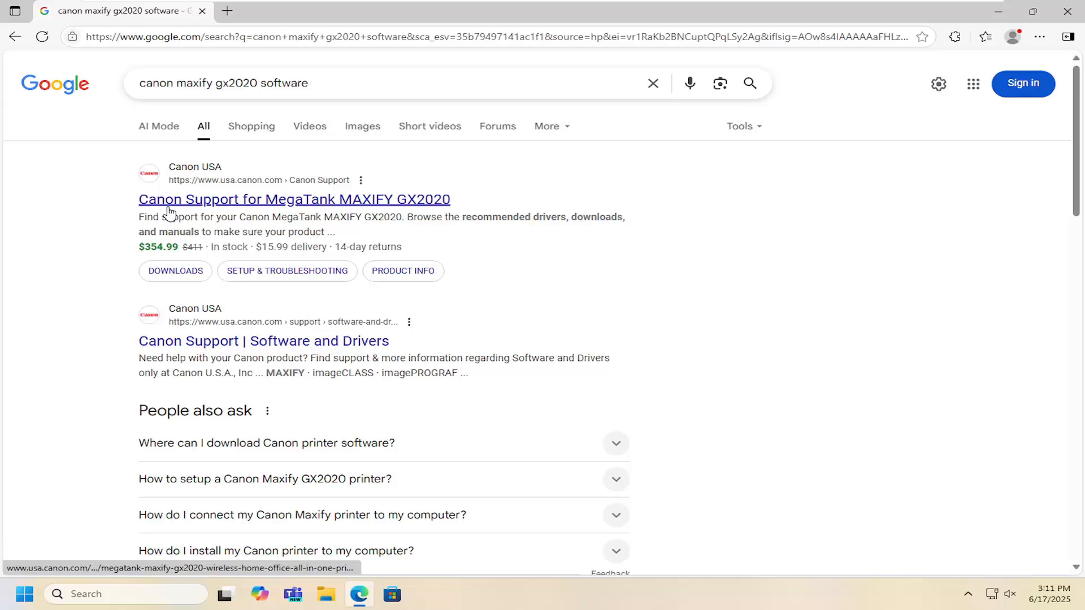
{"action": "mouse_move", "coordinate": [358, 204]}
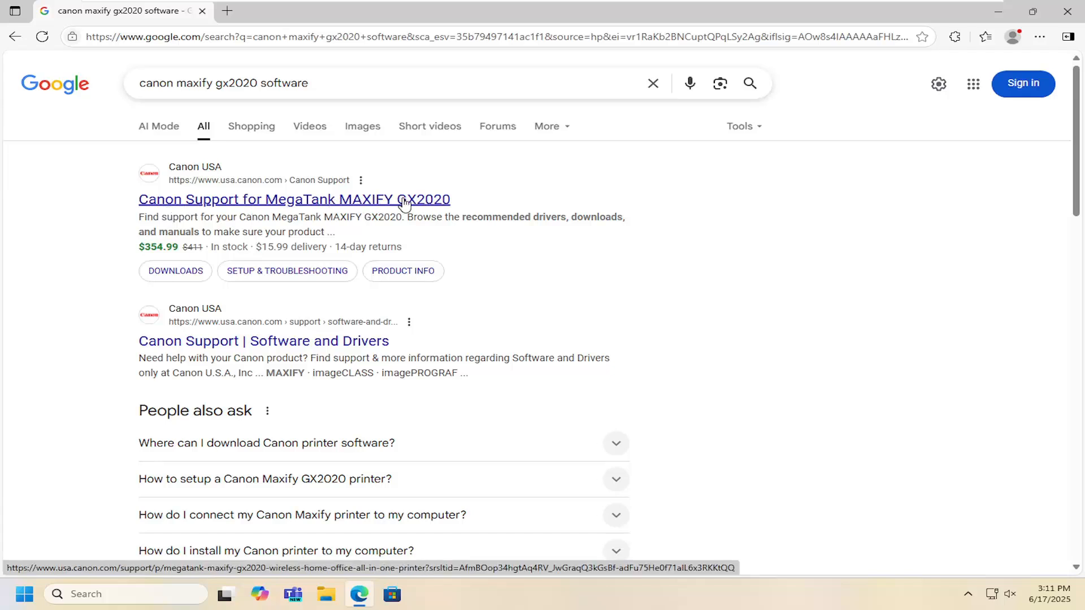
- Open the 'Canon Support for MegaTank MAXIFY GX2020' result from Canon USA
{"action": "left_click", "coordinate": [294, 199]}
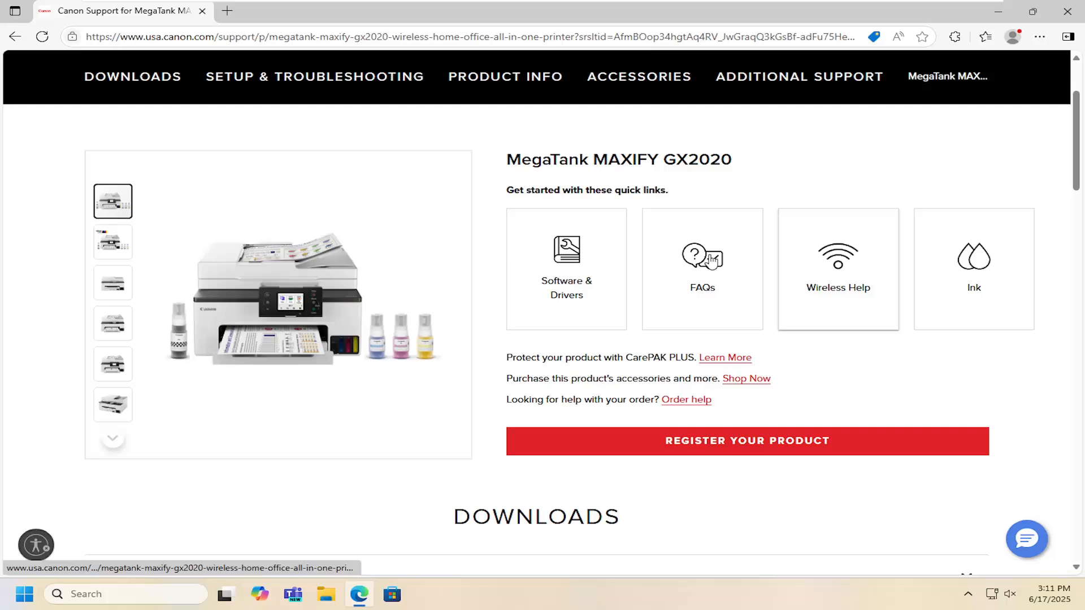
- Expand Software & Drivers and download the recommended Master Setup (Windows) installer
{"action": "scroll", "scroll_direction": "down", "scroll_amount": 3}
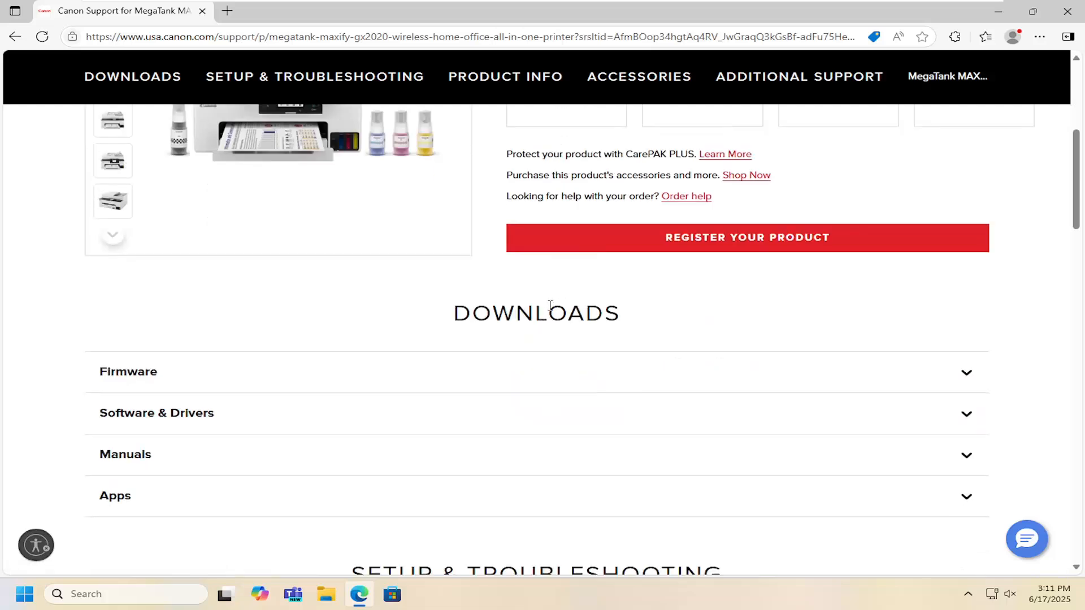
{"action": "scroll", "scroll_direction": "down", "scroll_amount": 3}
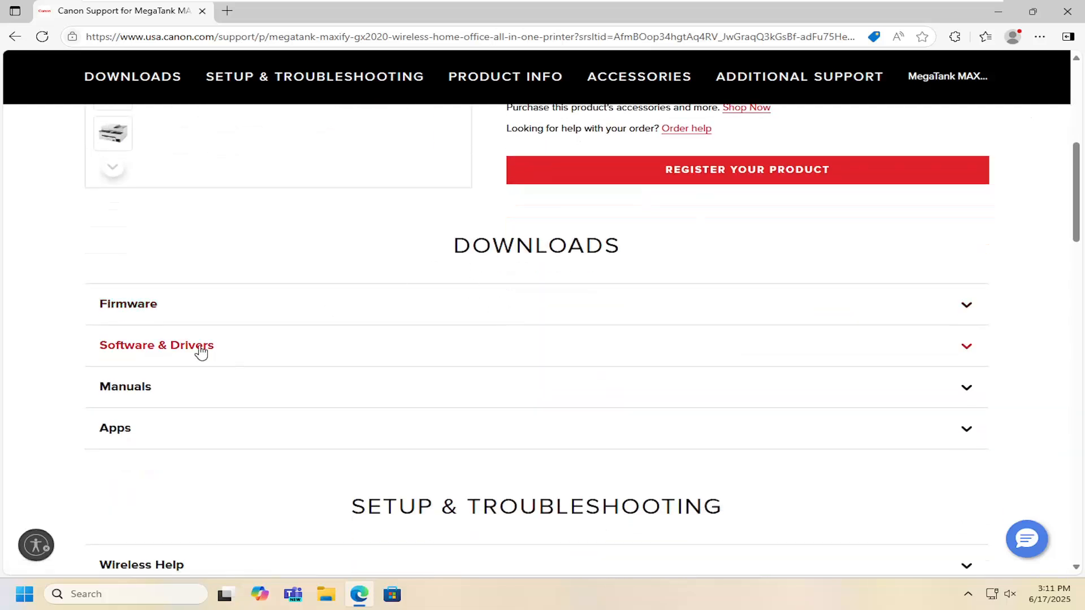
{"action": "left_click", "coordinate": [156, 346]}
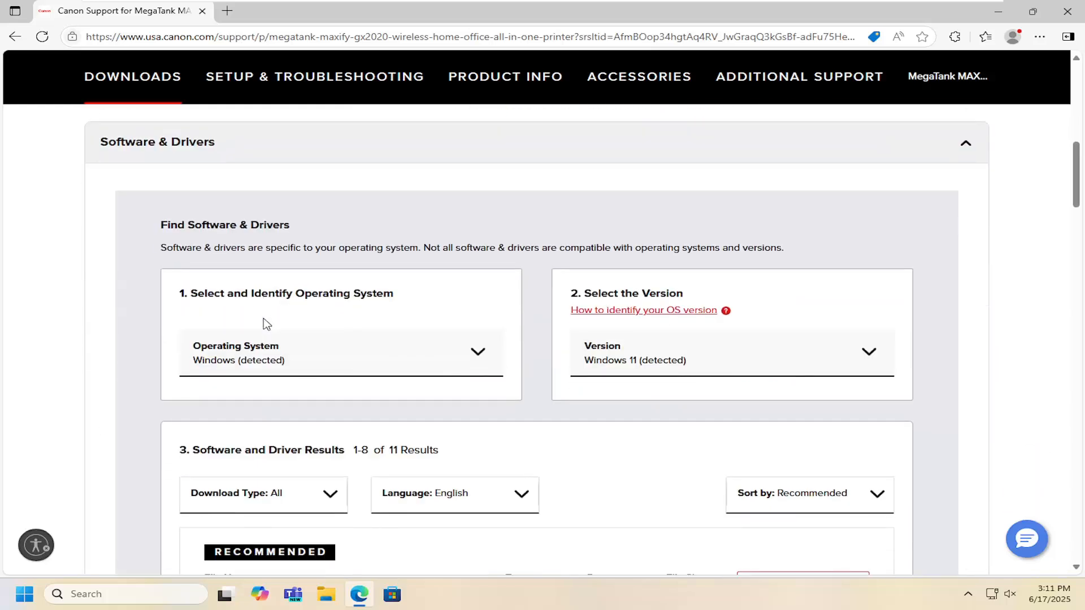
{"action": "scroll", "scroll_direction": "down", "scroll_amount": 3}
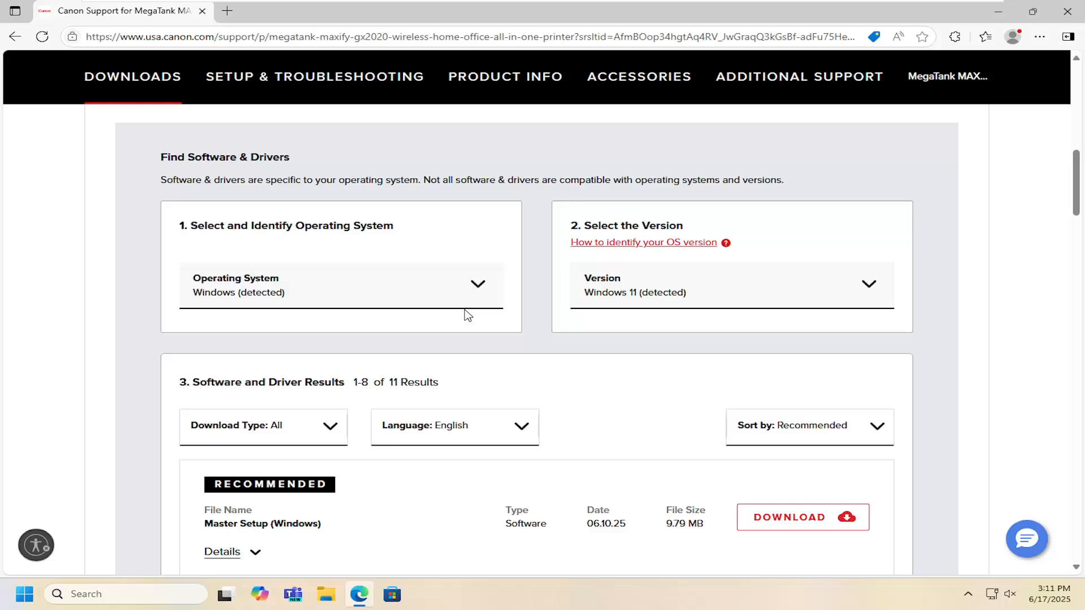
{"action": "scroll", "scroll_direction": "down", "scroll_amount": 3}
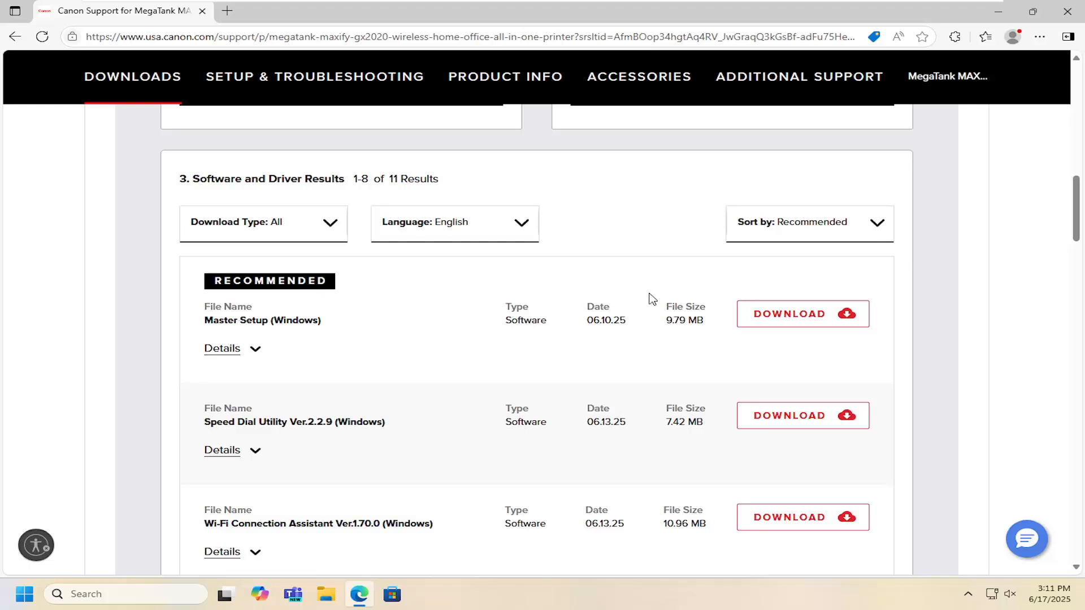
{"action": "left_click", "coordinate": [803, 313]}
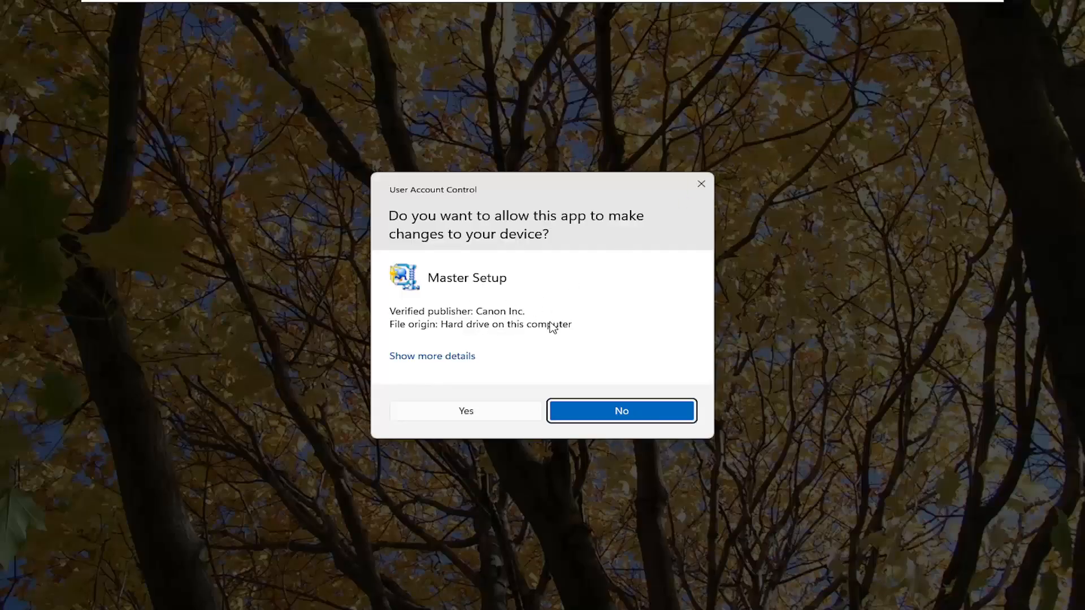
{"action": "mouse_move", "coordinate": [500, 356]}
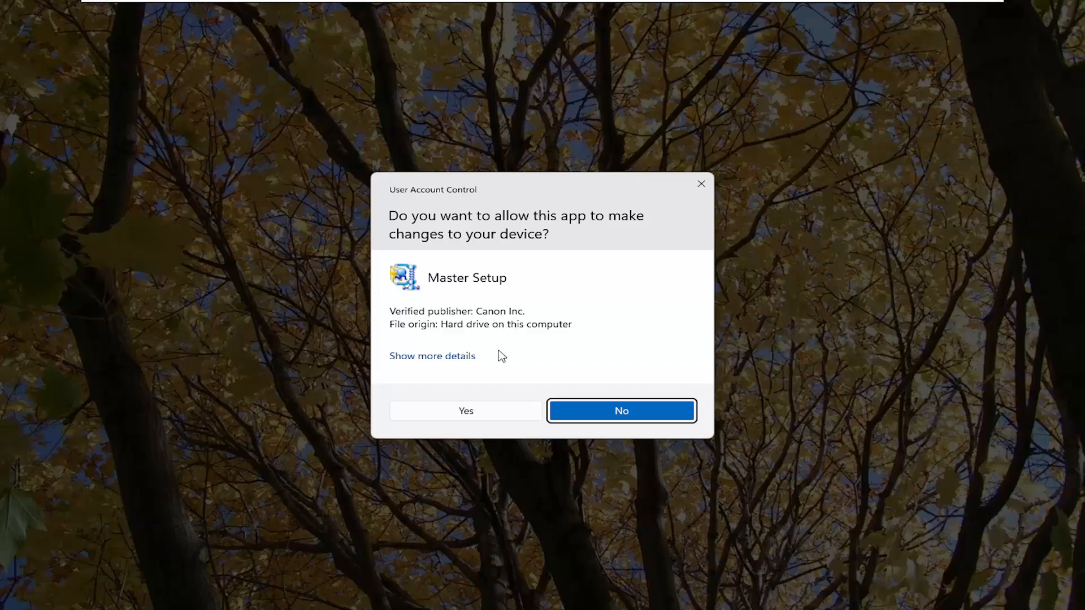
- Allow Master Setup to make changes and dismiss the finished WinZip self-extractor
{"action": "left_click", "coordinate": [464, 411]}
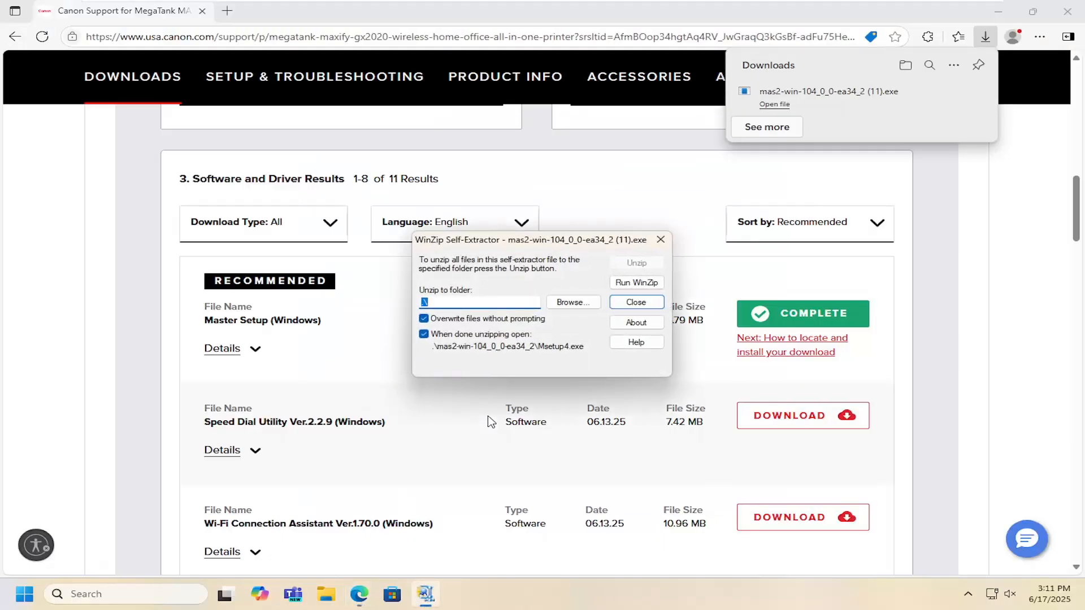
{"action": "left_click", "coordinate": [634, 303]}
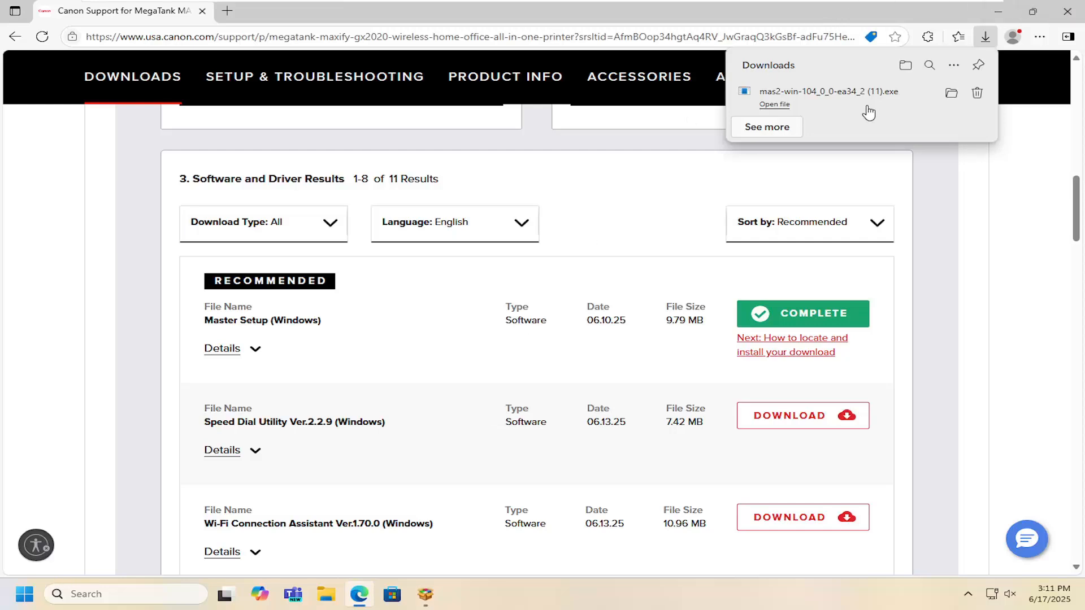
{"action": "left_click", "coordinate": [775, 104]}
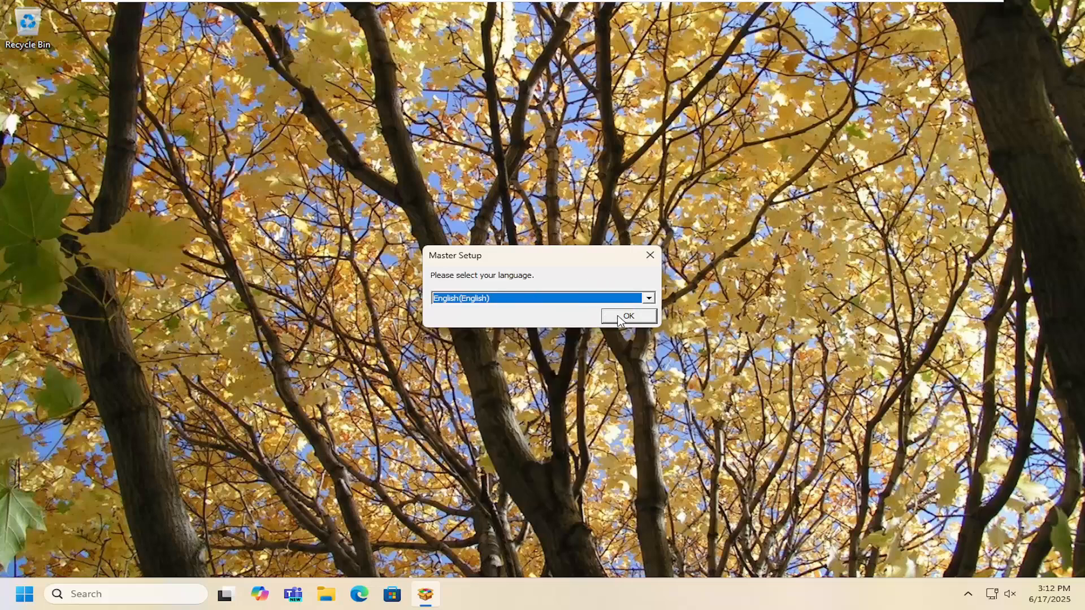
- Confirm English and USA, Canada, Latin America as residence, then start setup of the new printer
{"action": "left_click", "coordinate": [628, 316]}
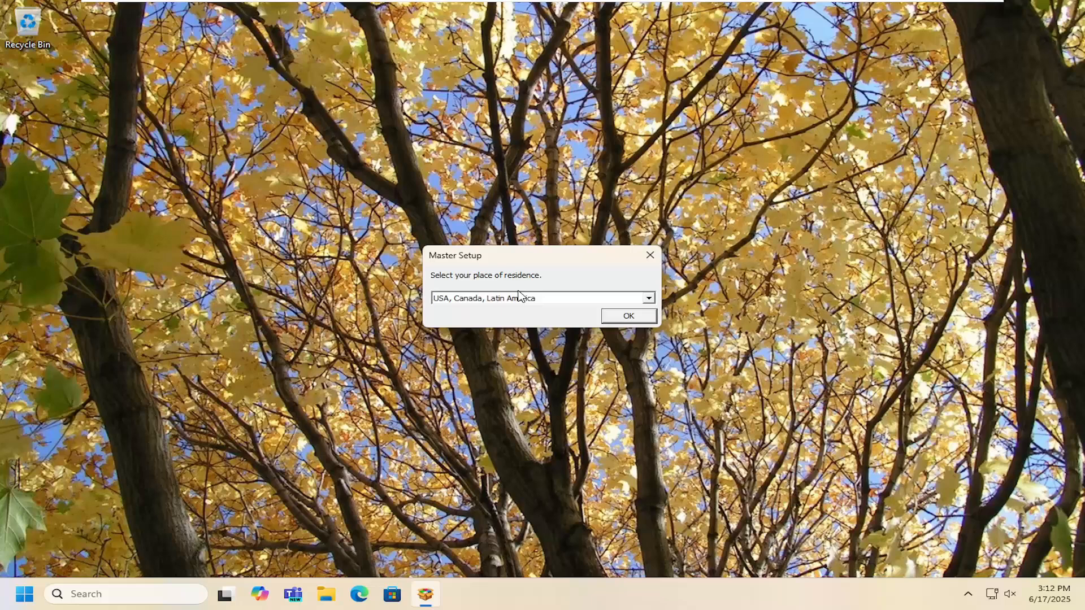
{"action": "left_click", "coordinate": [626, 315]}
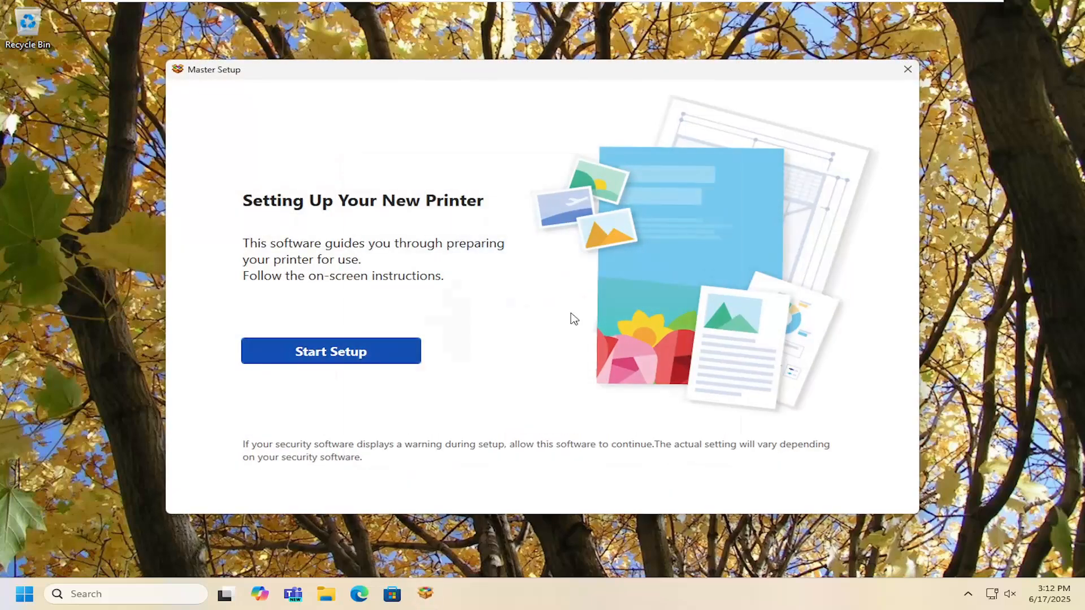
{"action": "left_click", "coordinate": [332, 352]}
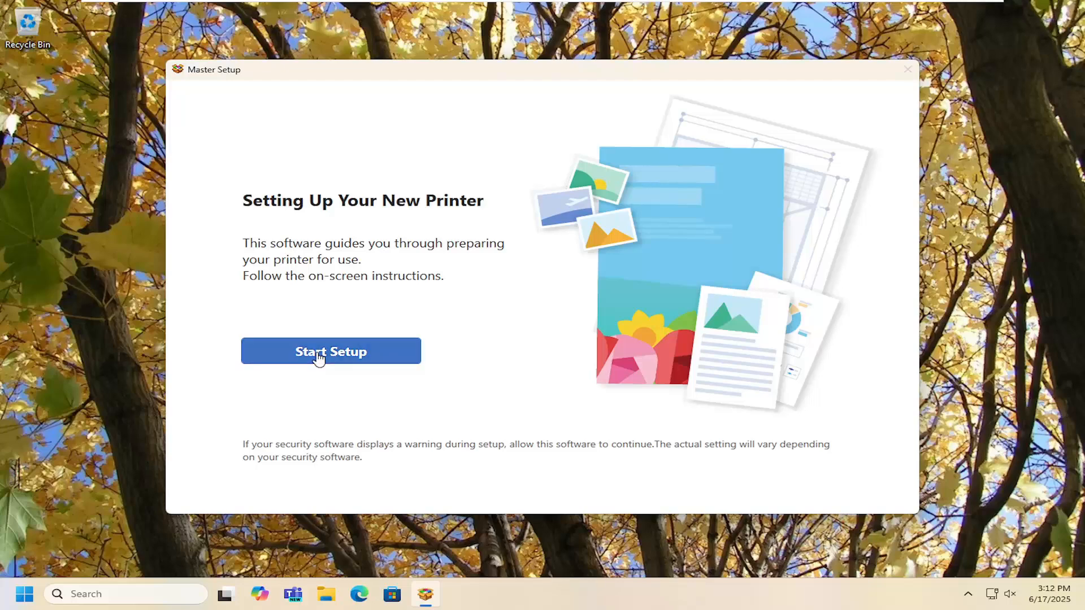
{"action": "left_click", "coordinate": [331, 351]}
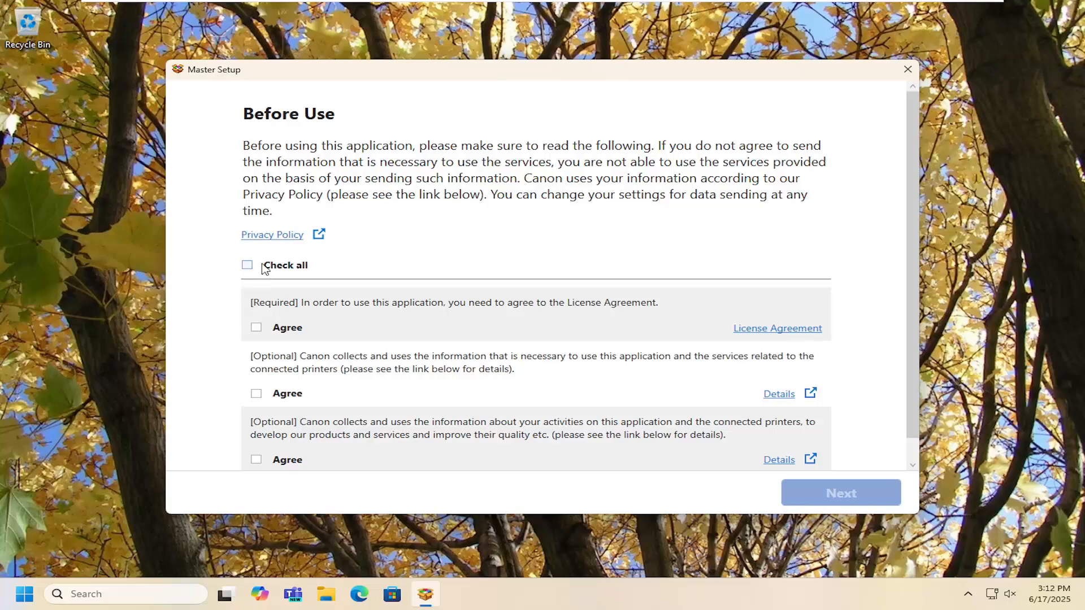
- Agree to every Before Use consent via Check all and continue to the power check
{"action": "left_click", "coordinate": [247, 265]}
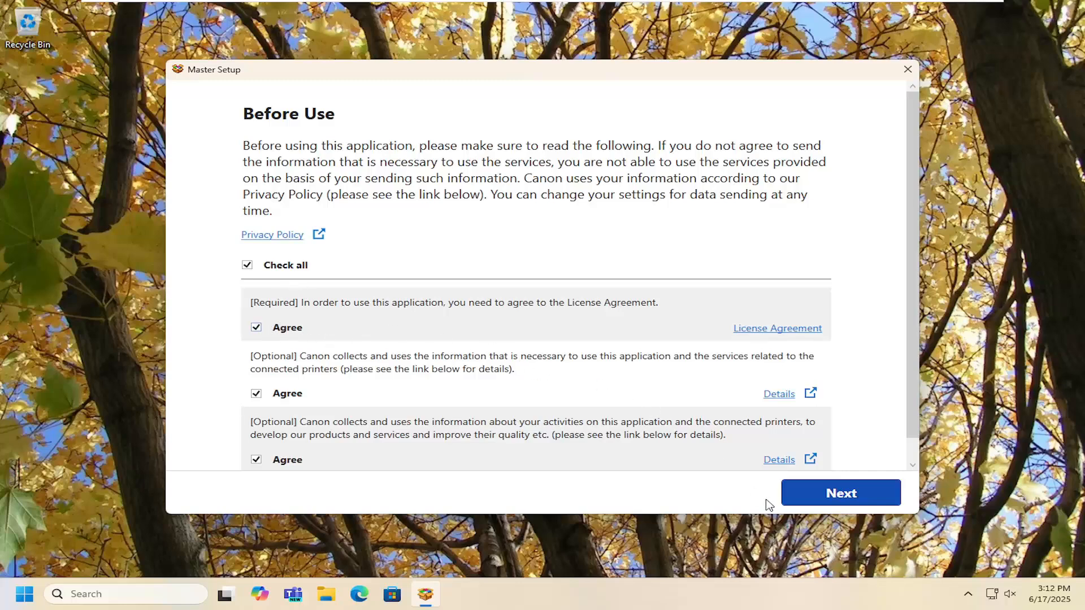
{"action": "left_click", "coordinate": [840, 493]}
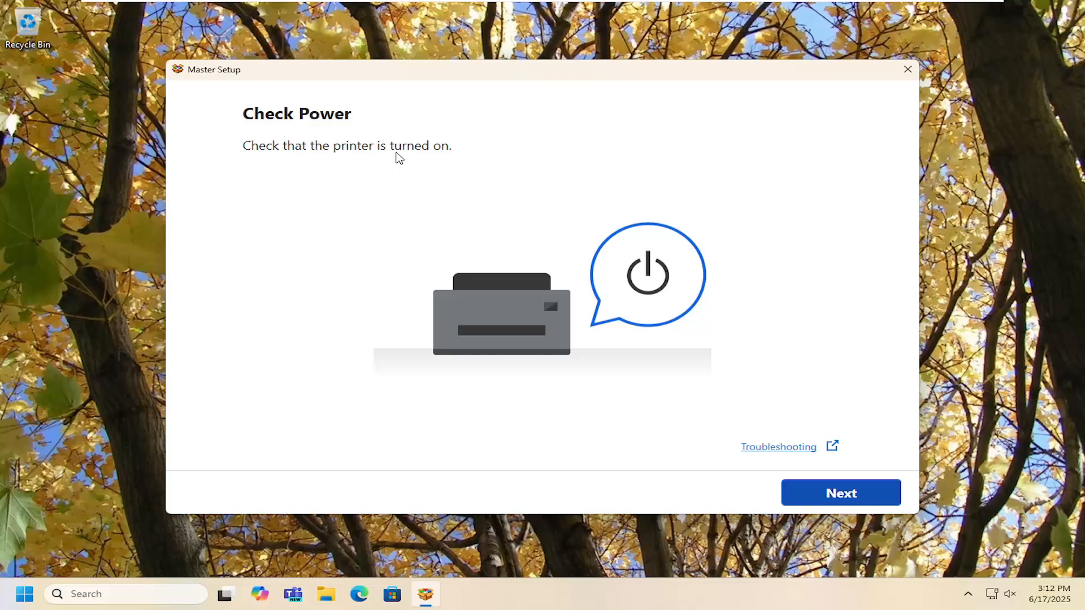
- Confirm the printer is turned on at the Check Power screen
{"action": "left_click", "coordinate": [840, 493]}
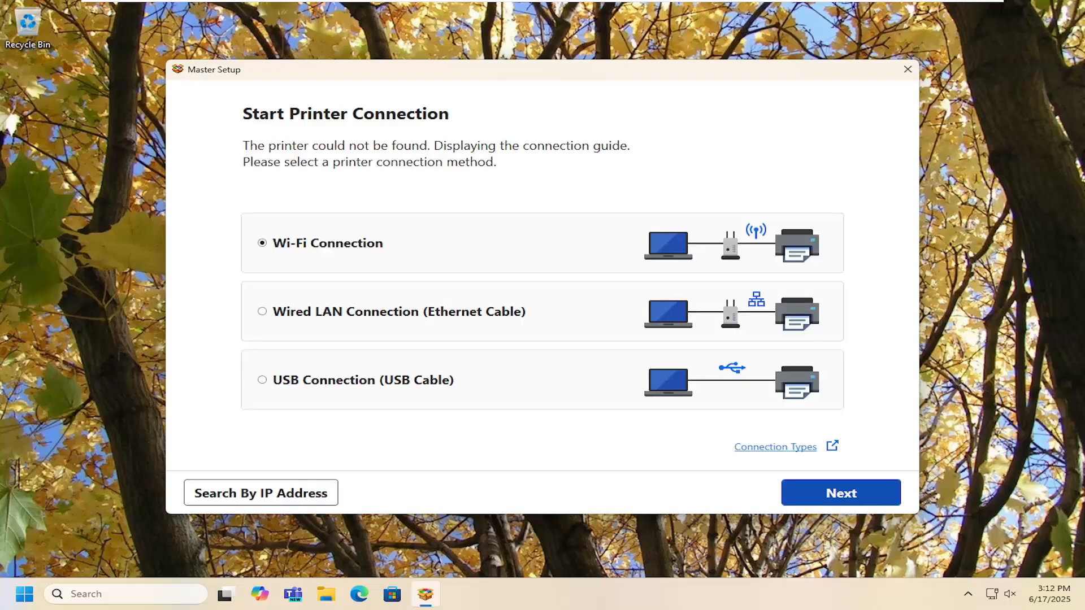
{"action": "mouse_move", "coordinate": [233, 267]}
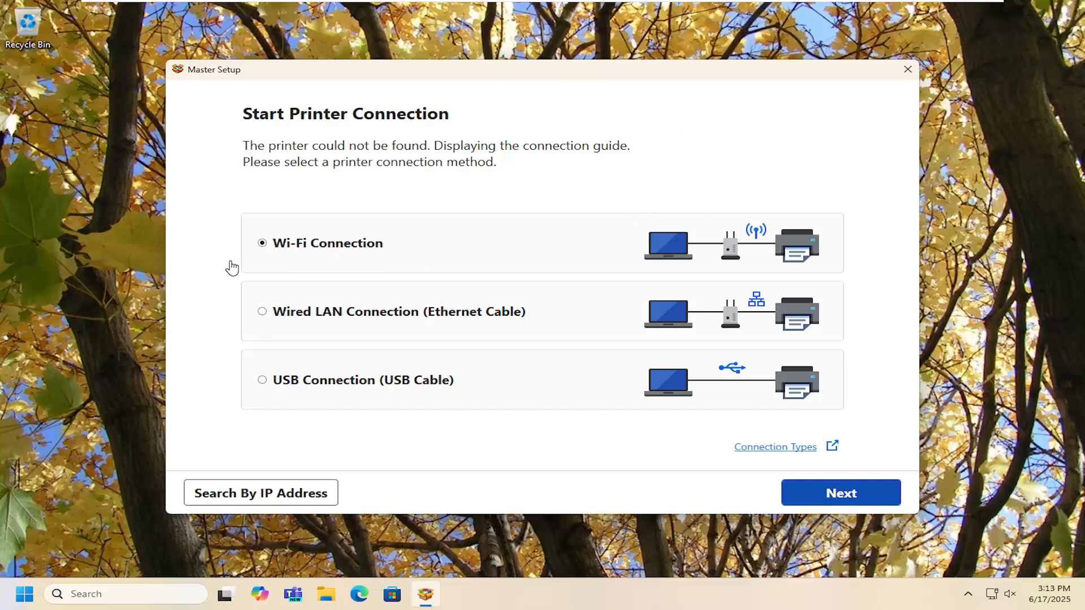
{"action": "mouse_move", "coordinate": [318, 316]}
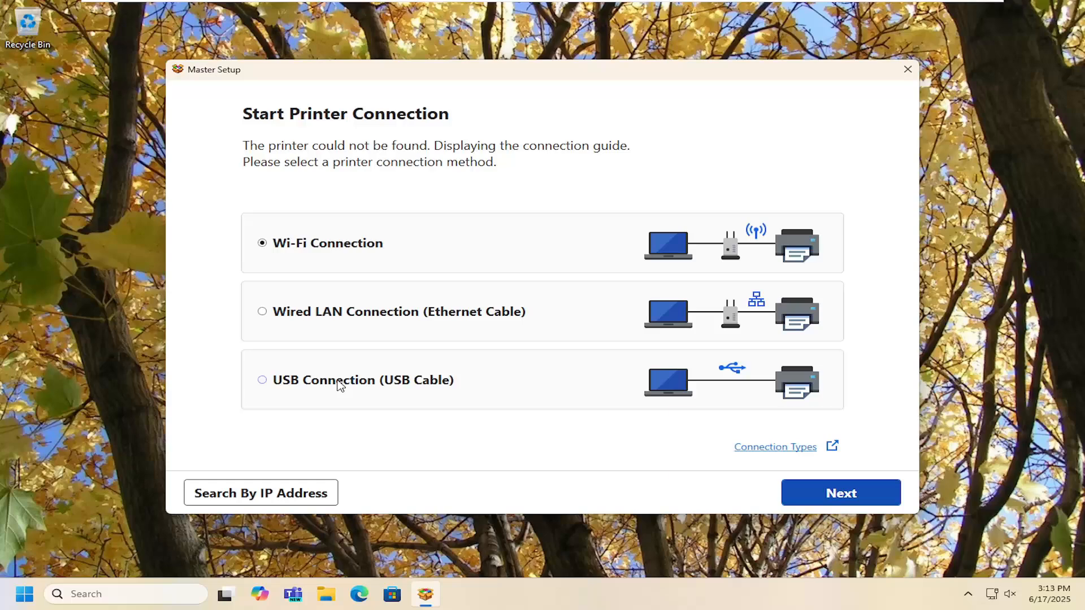
- Choose Wired LAN Connection (Ethernet Cable) and continue to Printer Preparation
{"action": "left_click", "coordinate": [262, 312]}
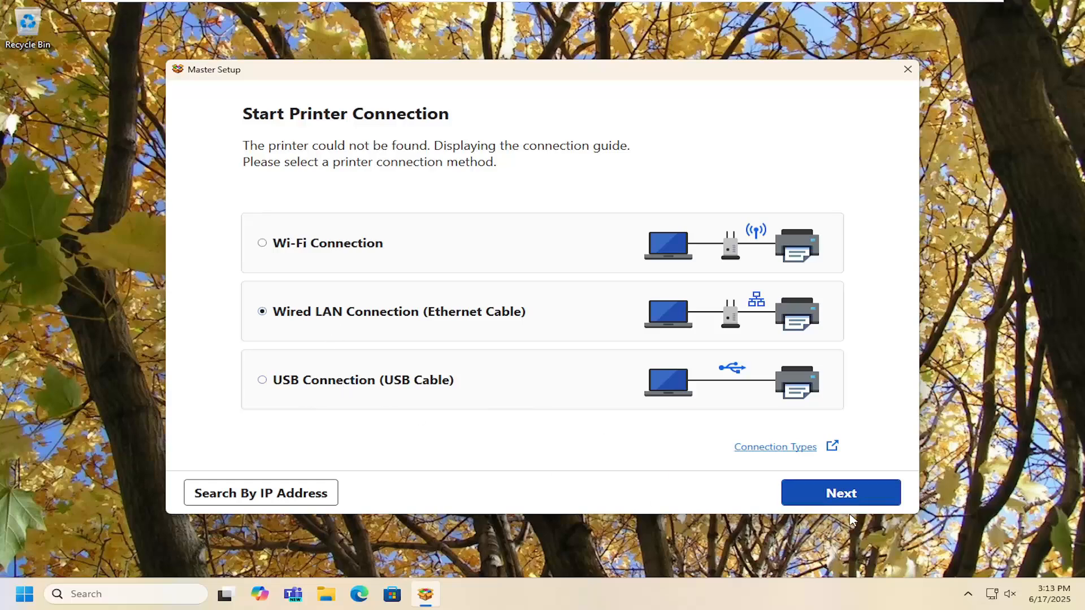
{"action": "left_click", "coordinate": [840, 492]}
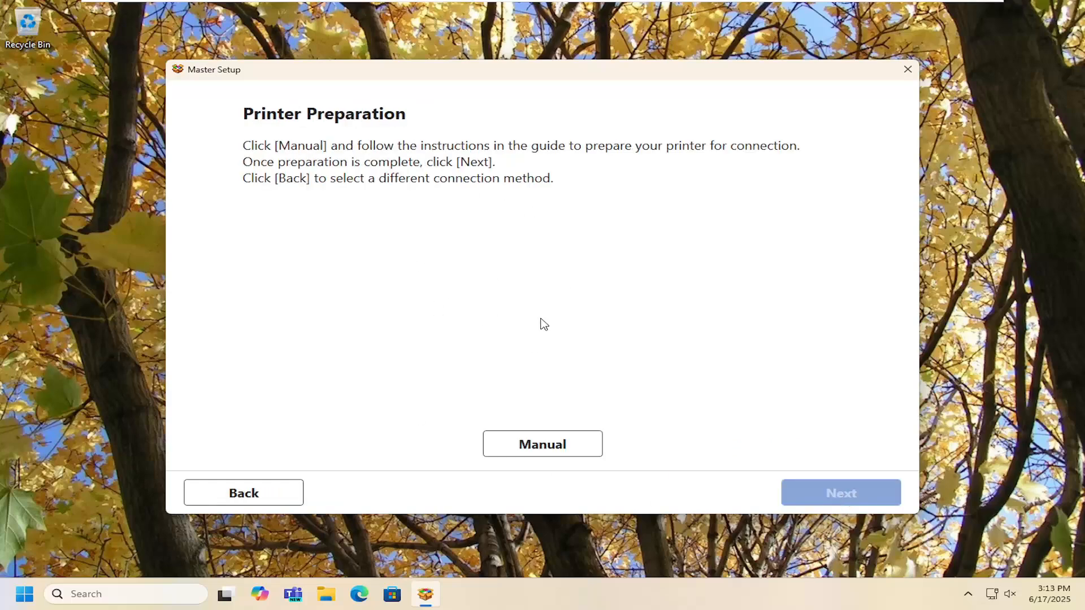
{"action": "mouse_move", "coordinate": [383, 414]}
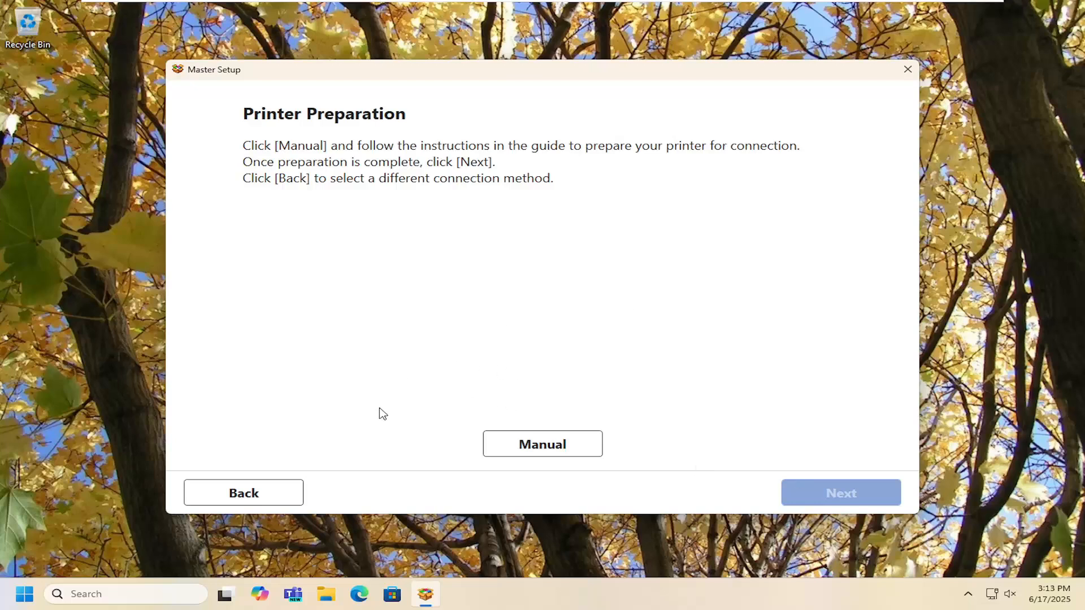